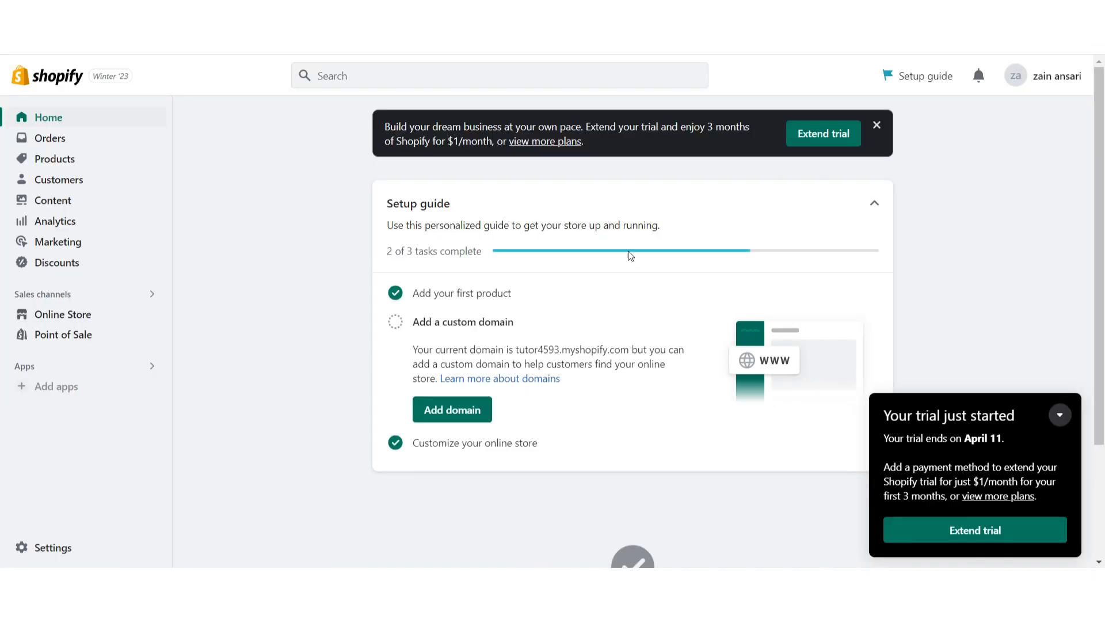
Open Online Store > Themes and show the Dawn theme's extra actions.
click(63, 314)
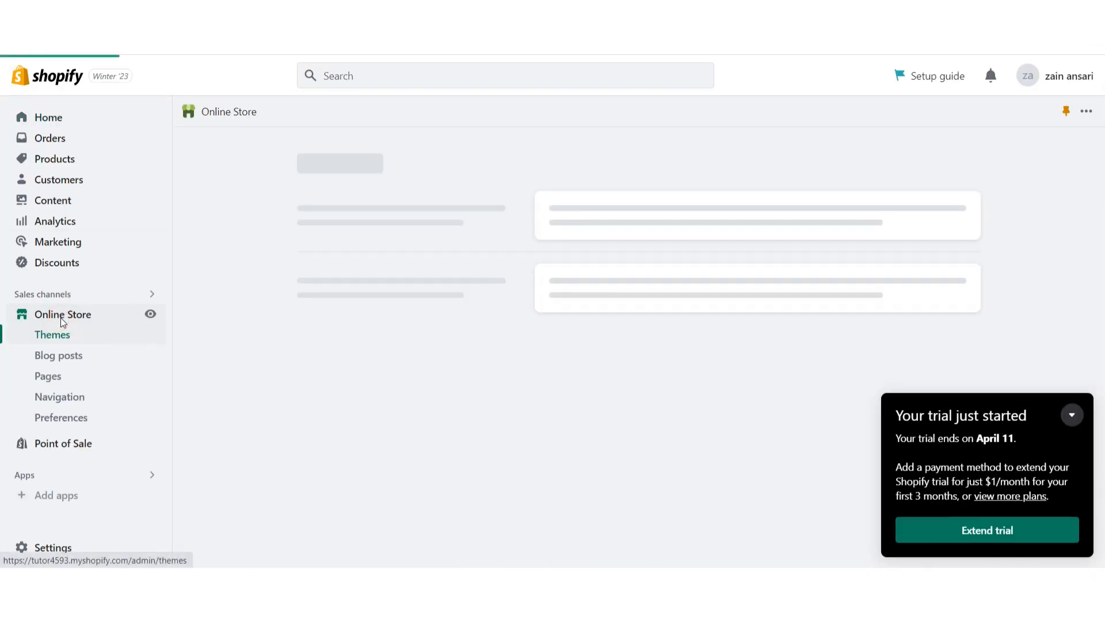
click(53, 334)
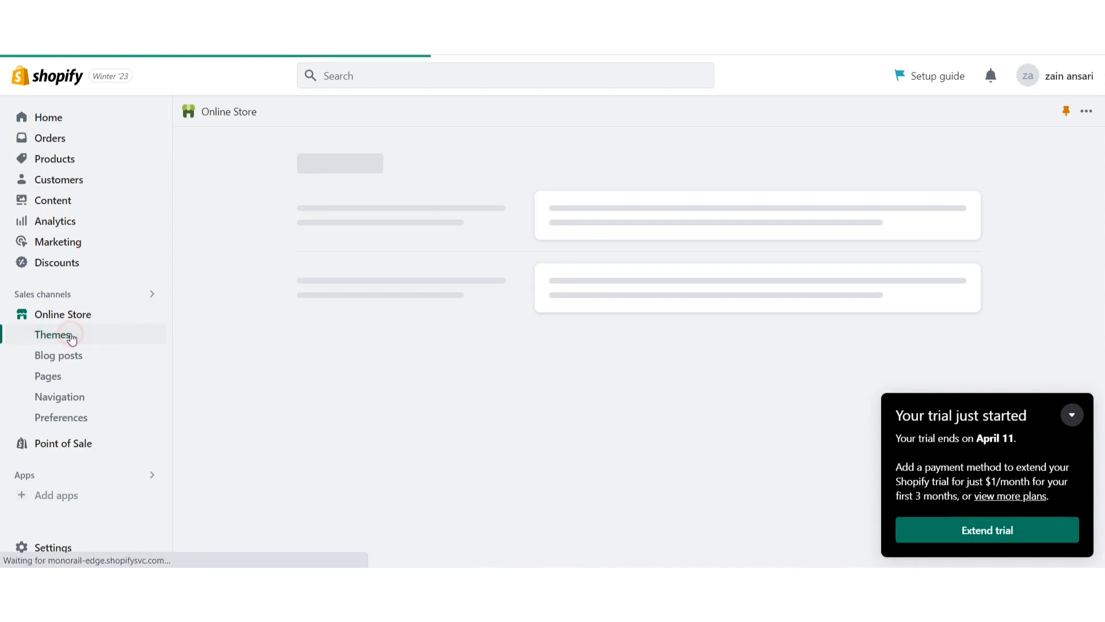
click(53, 334)
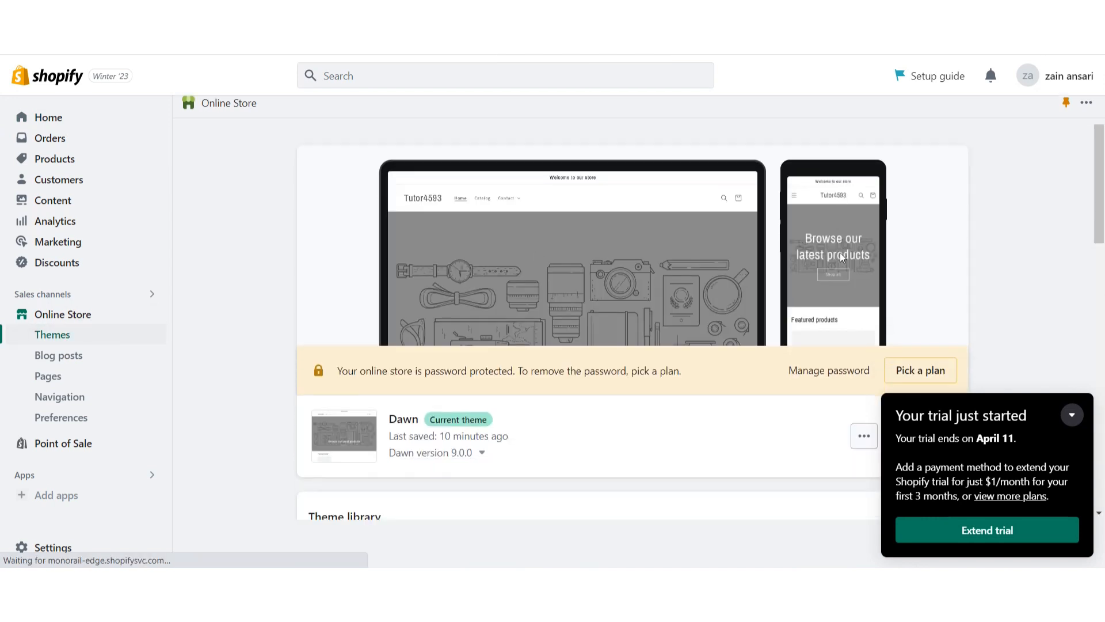
scroll(down, 3)
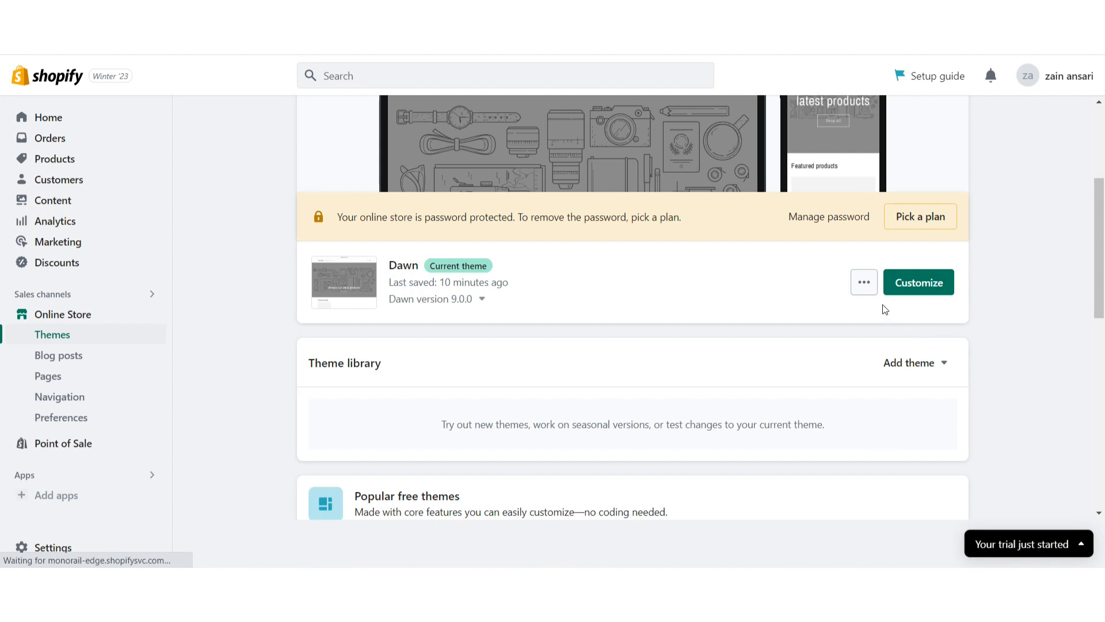
click(864, 282)
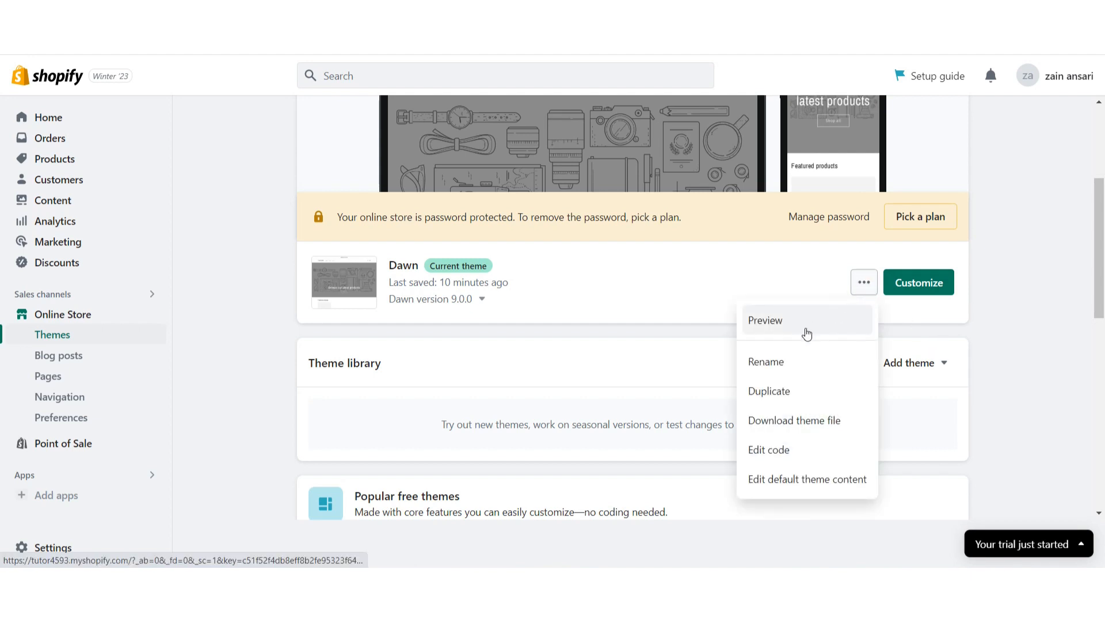
mouse_move(766, 450)
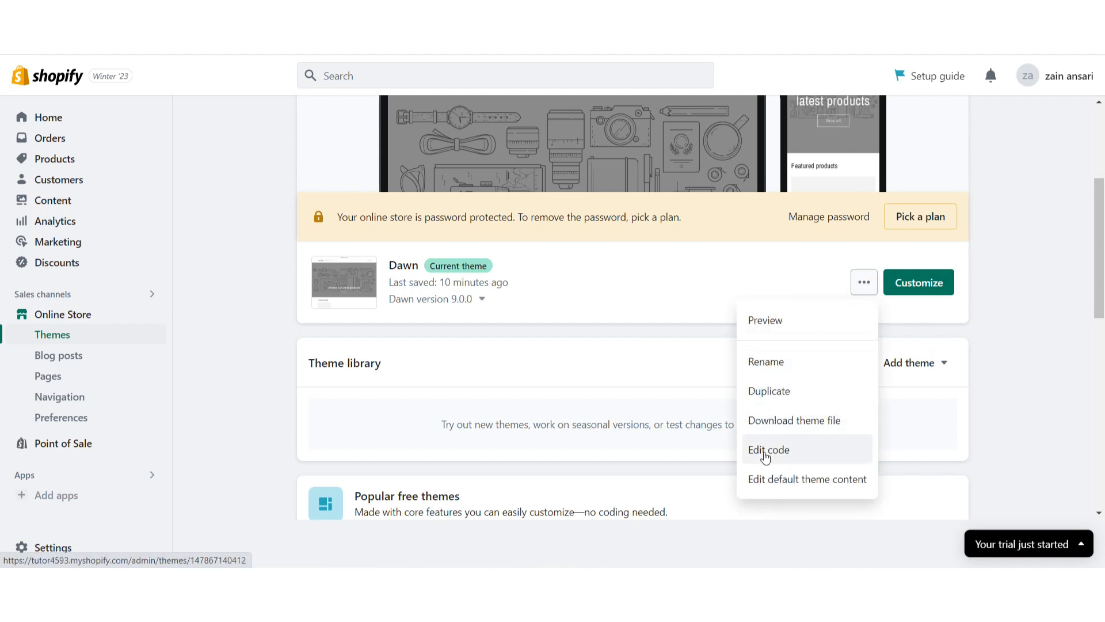
Open Dawn's code editor and search the files for 'main' to find main-product.liquid.
click(769, 450)
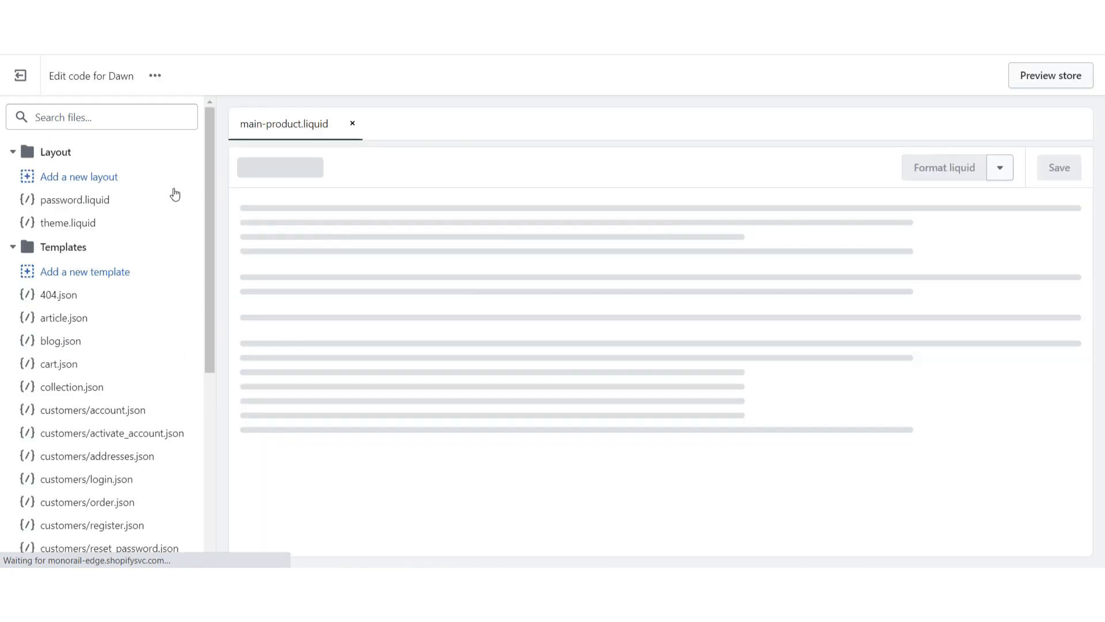
click(102, 117)
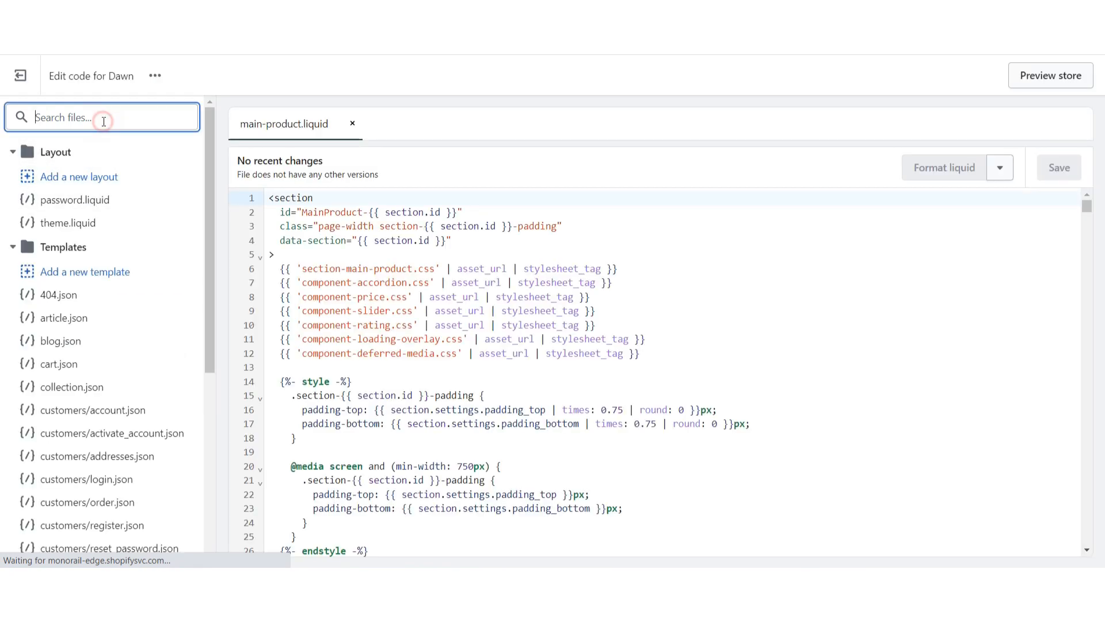
text(m)
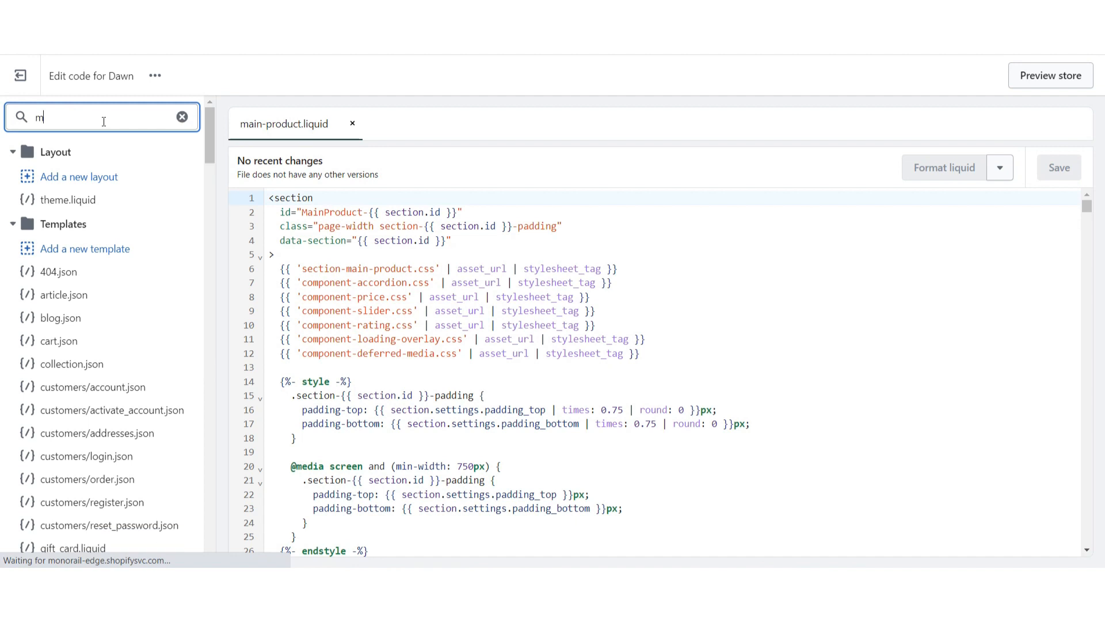
text(ain-pr)
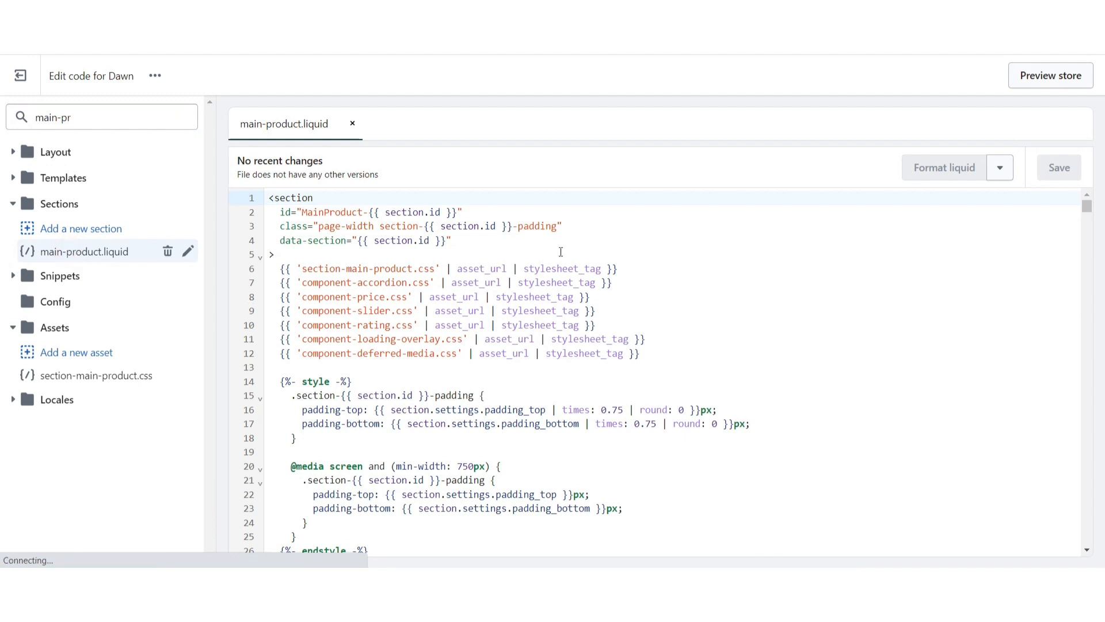
Search main-product.liquid for 'cart' and step through matches to the quantity-input block.
scroll(down, 3)
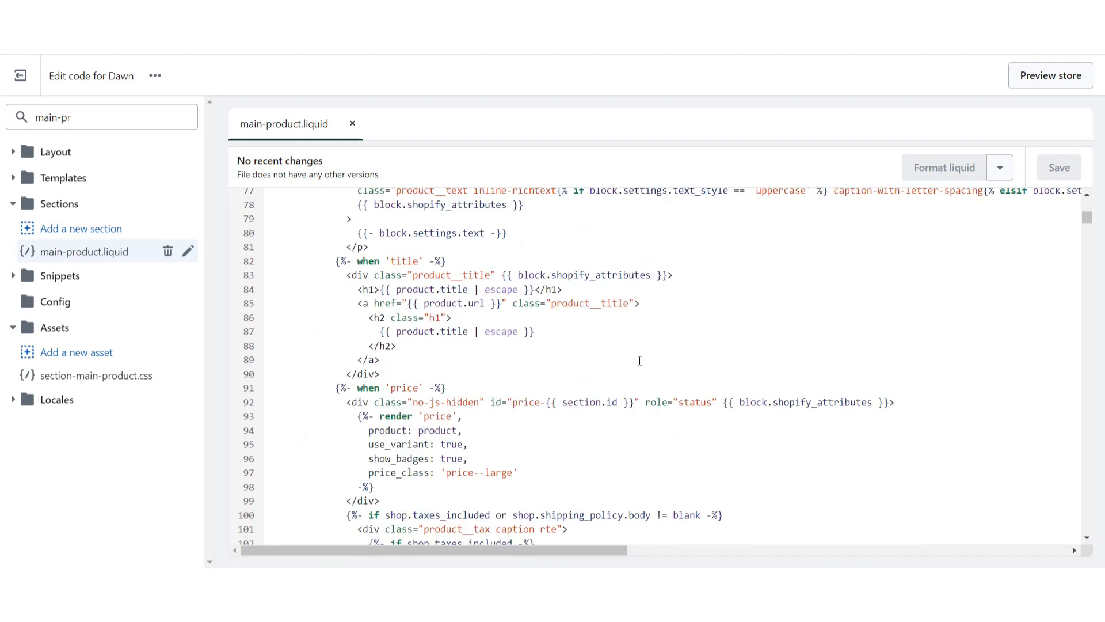
scroll(down, 3)
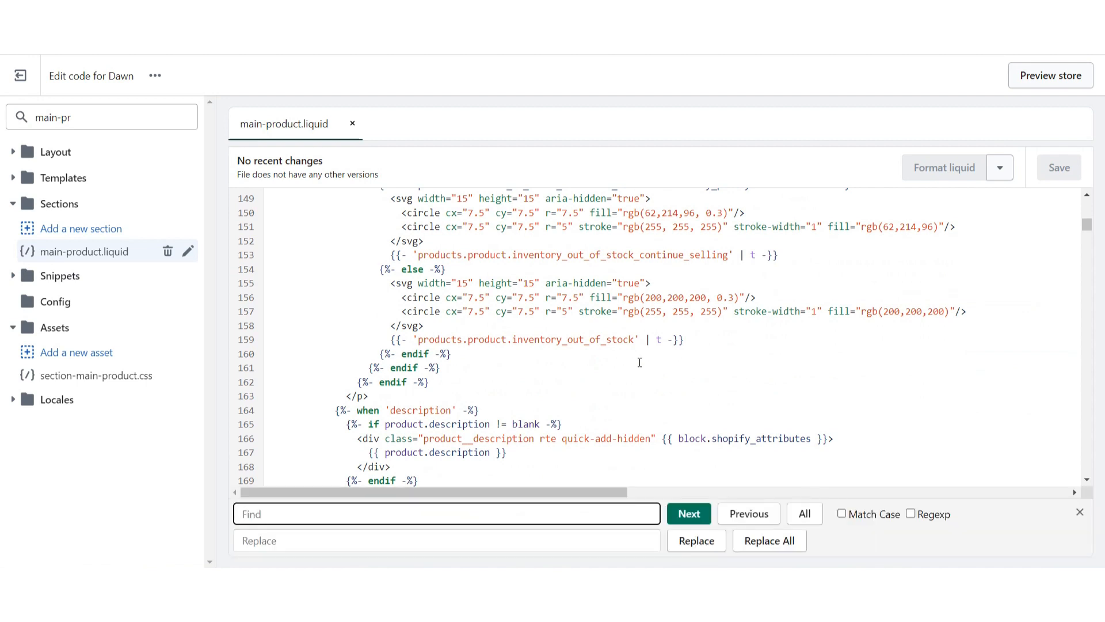
text(c)
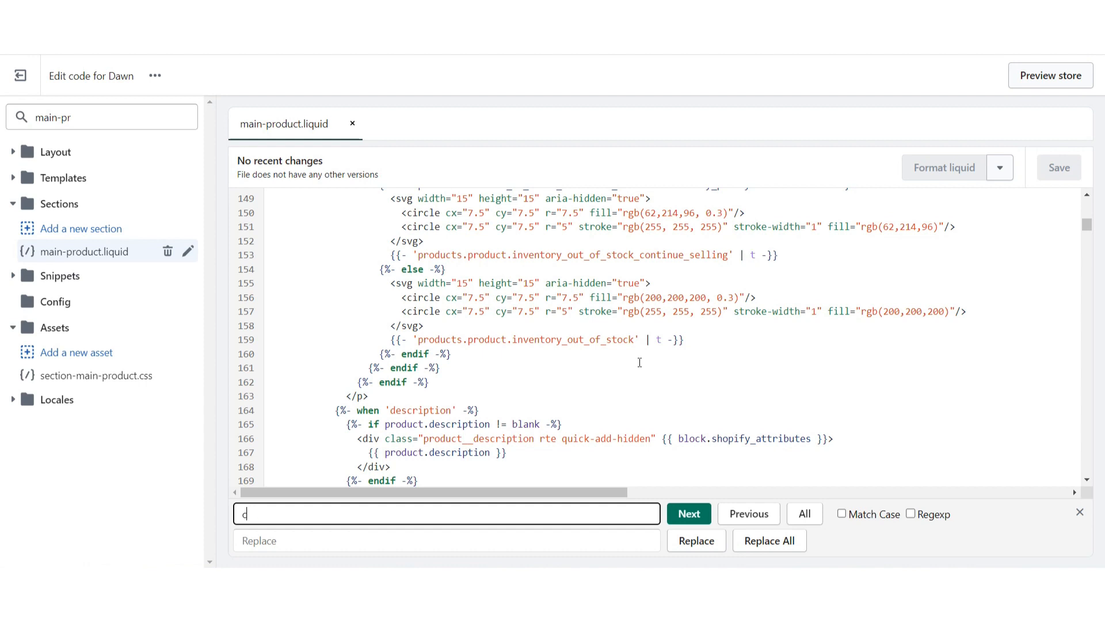
text(art)
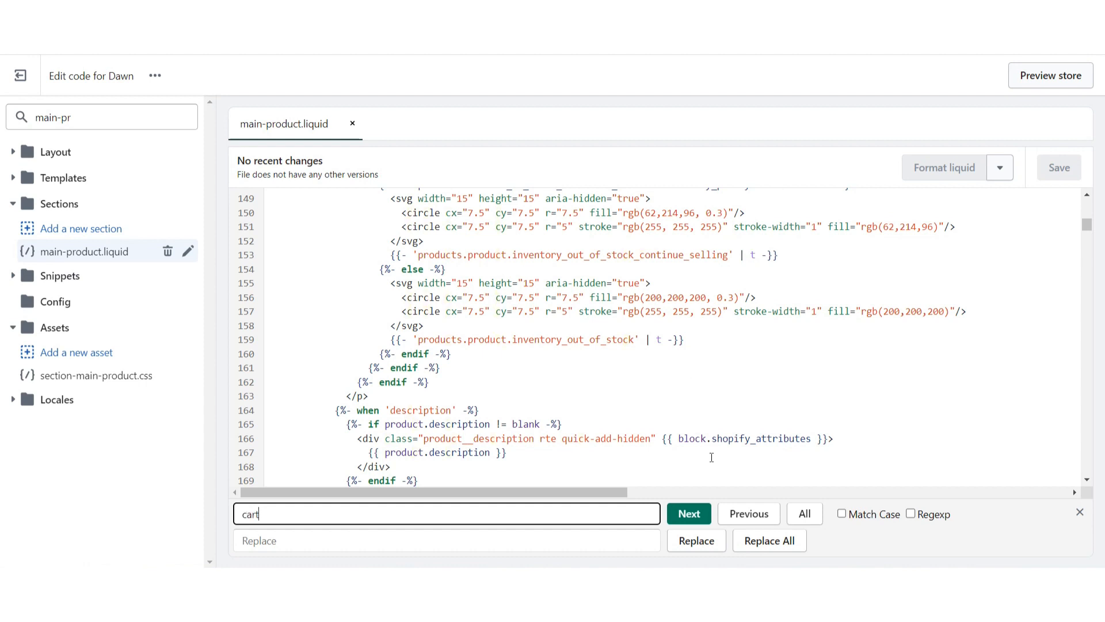
click(688, 513)
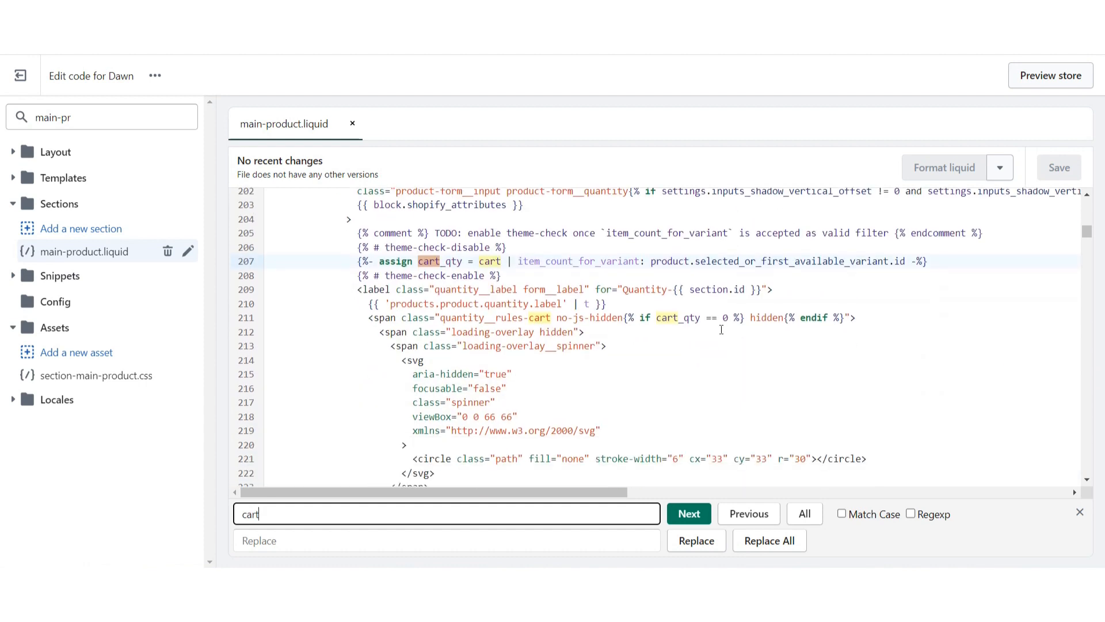
click(688, 513)
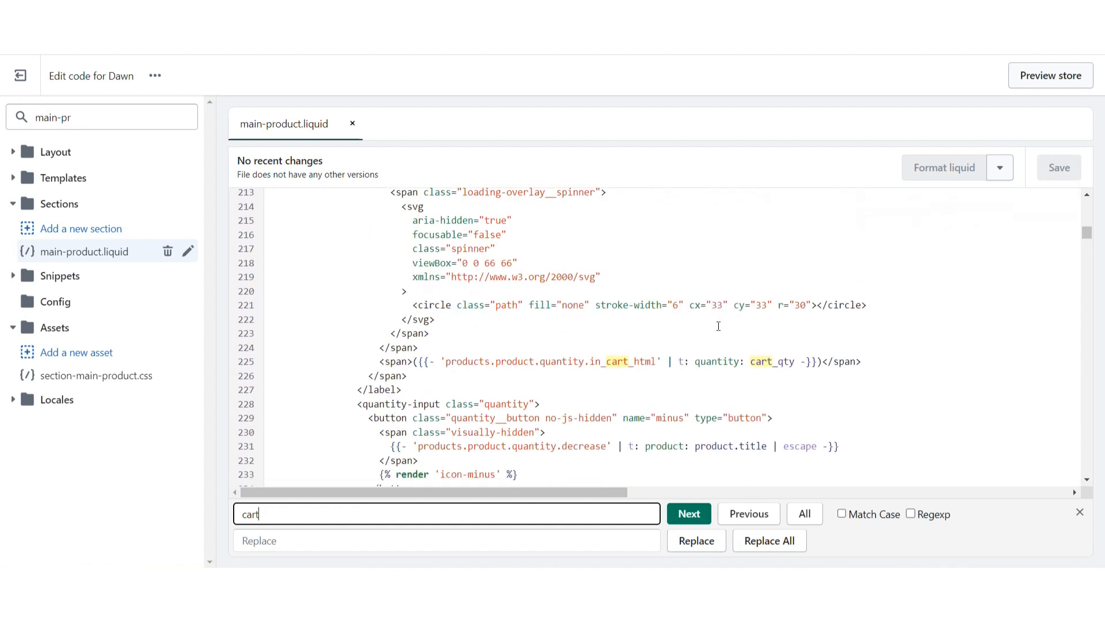
Delete the <button name="minus"> block inside <quantity-input> and save main-product.liquid.
click(688, 513)
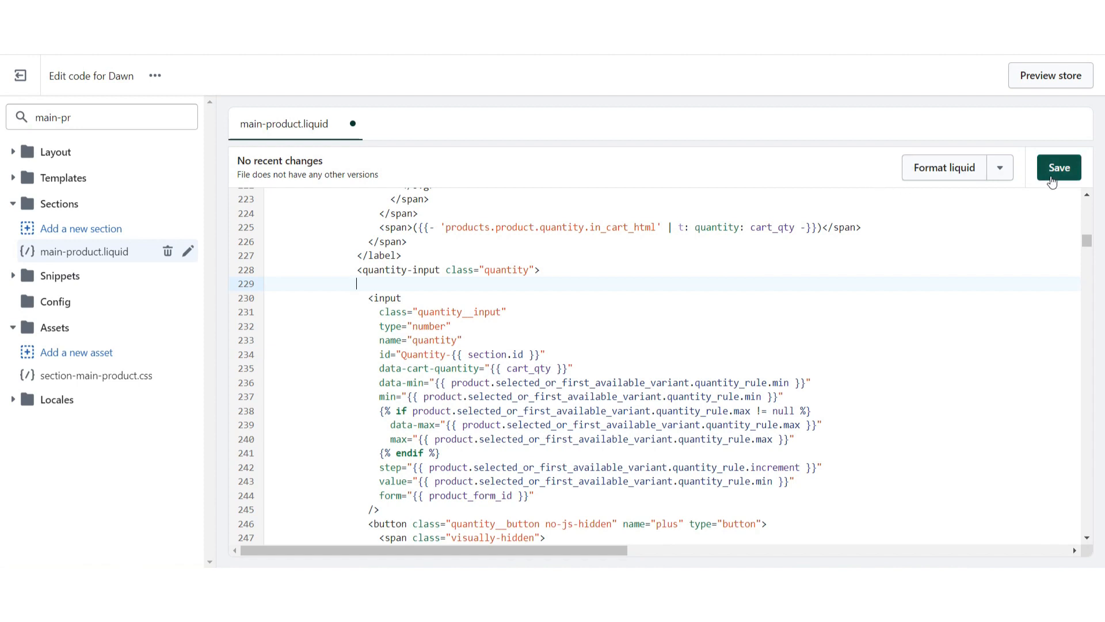
click(1058, 167)
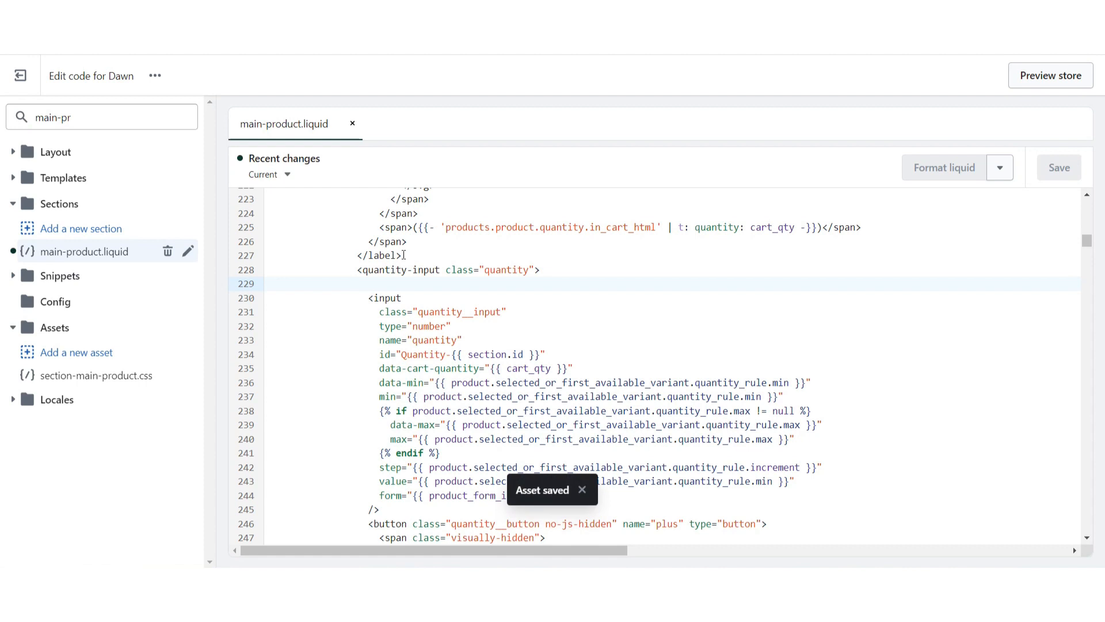
click(356, 284)
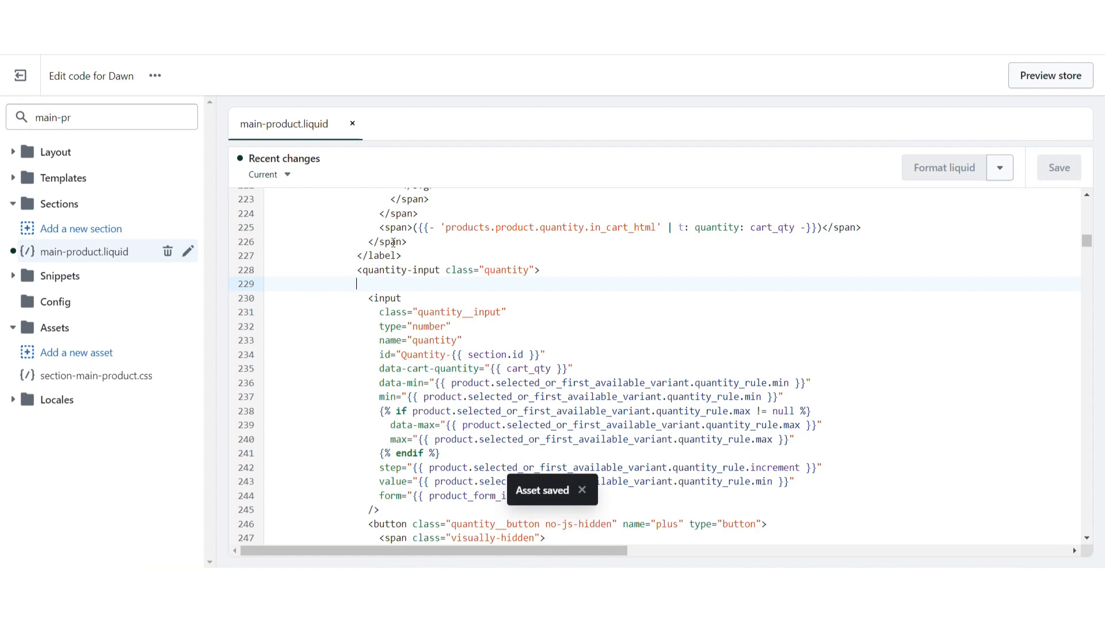